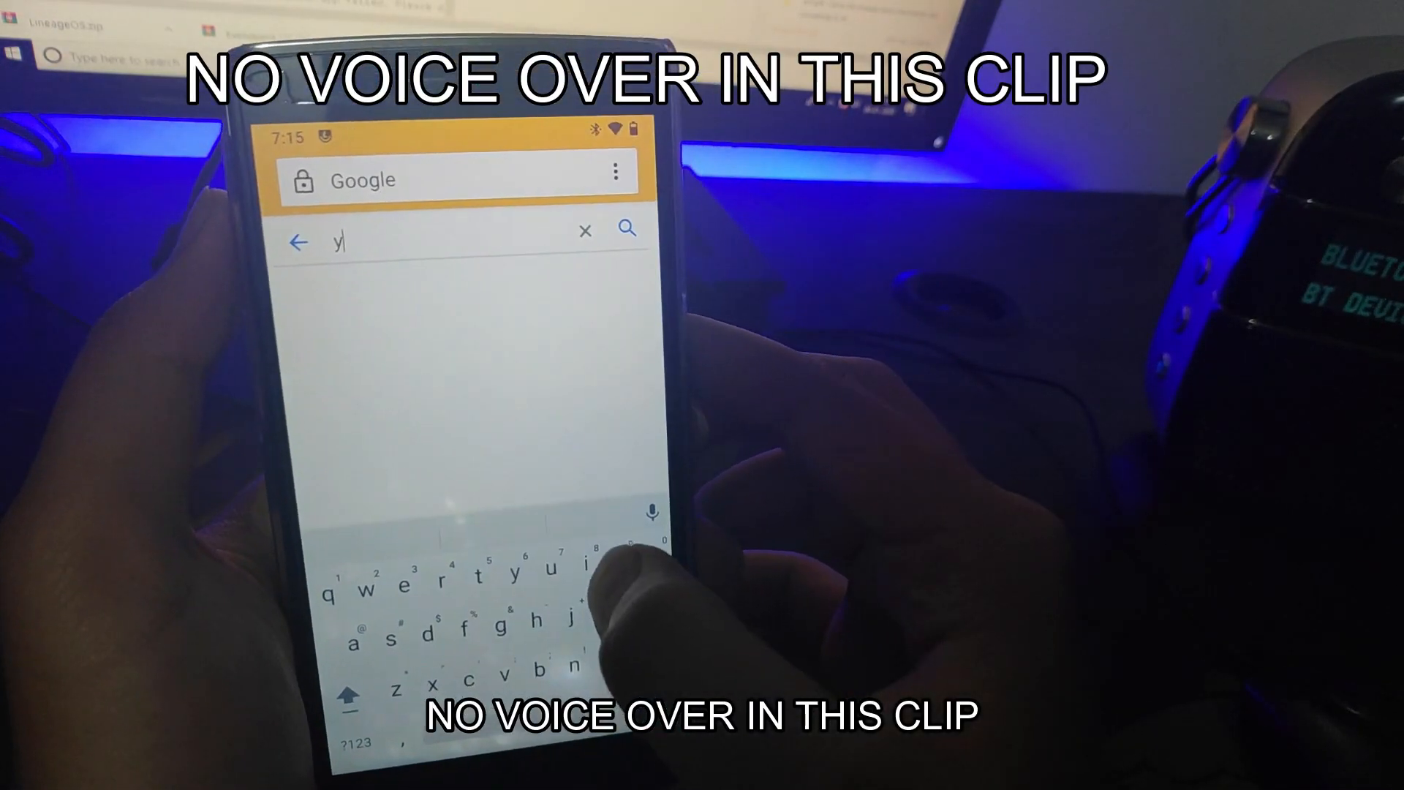
Type 'you' into the Google search box to bring up YouTube suggestions.
type("ou")
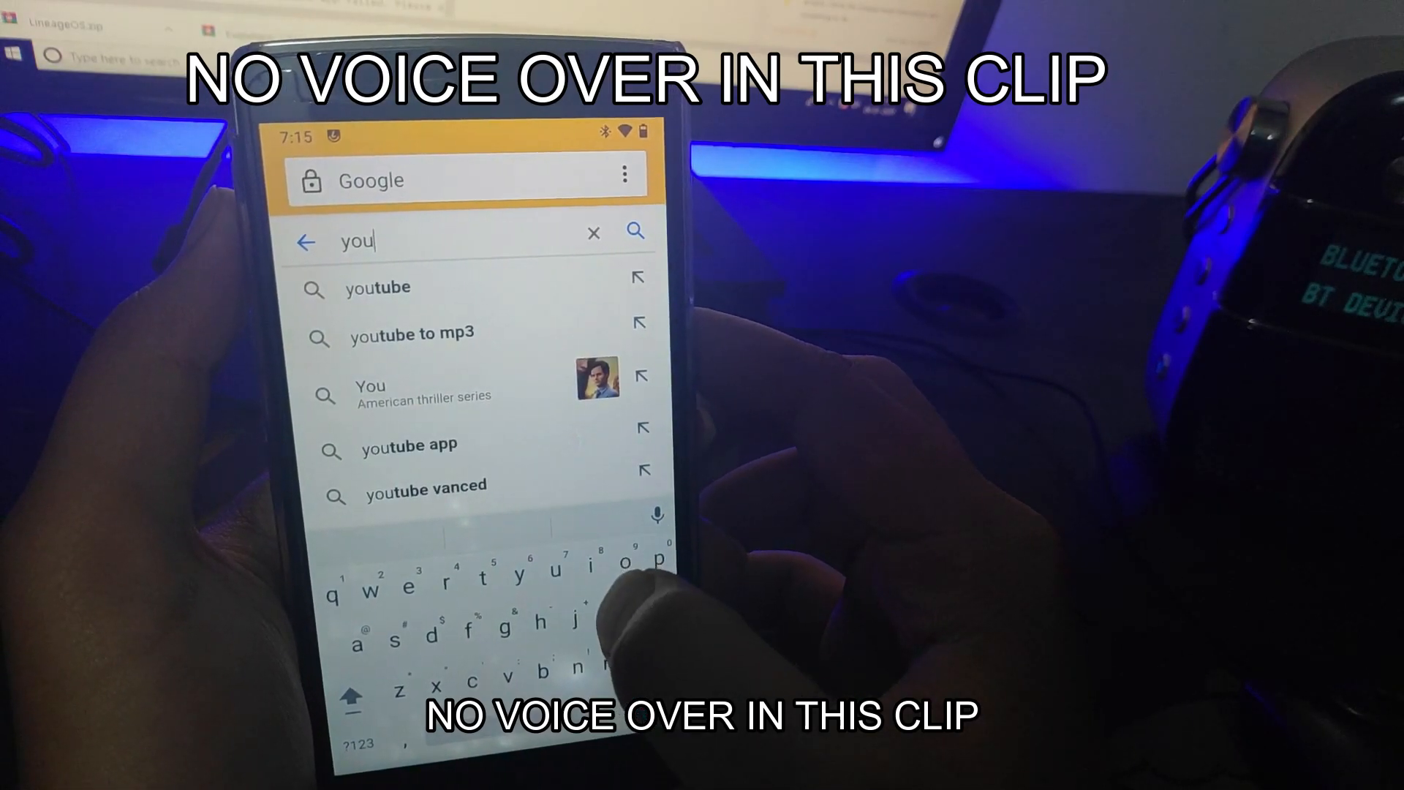
type("t")
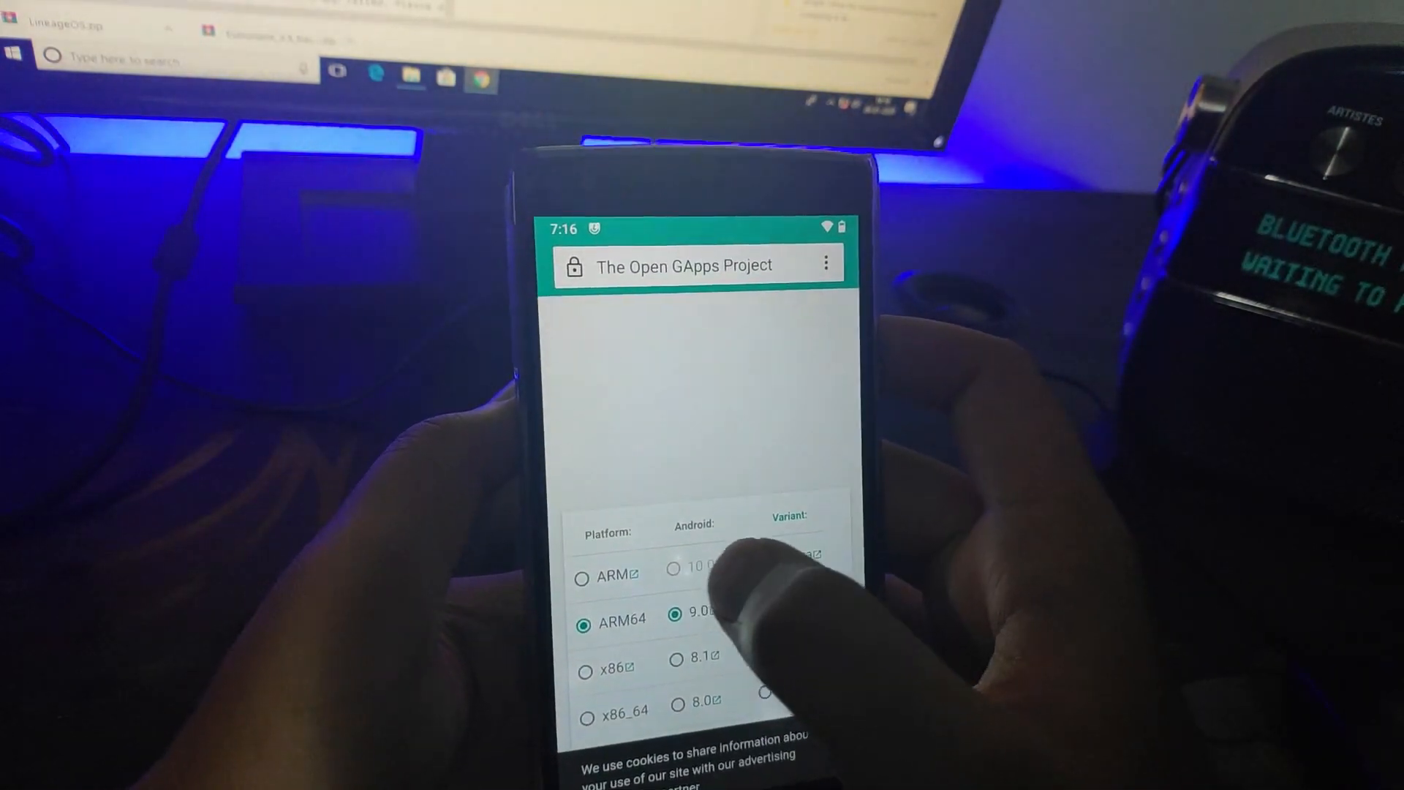
Try selecting Android 10 on Open GApps, finding it greyed out, and scroll the variant list.
left_click(582, 577)
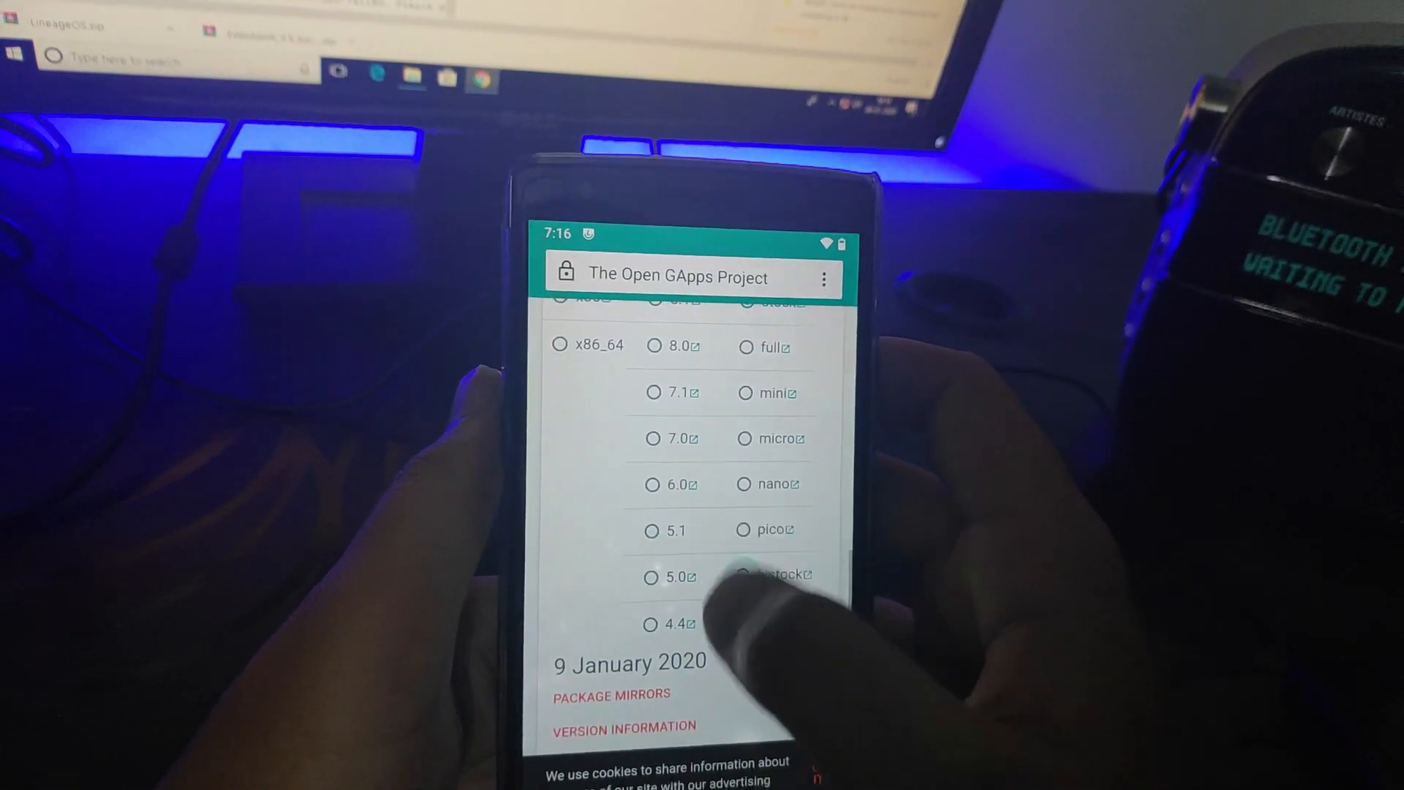
scroll("up", 3)
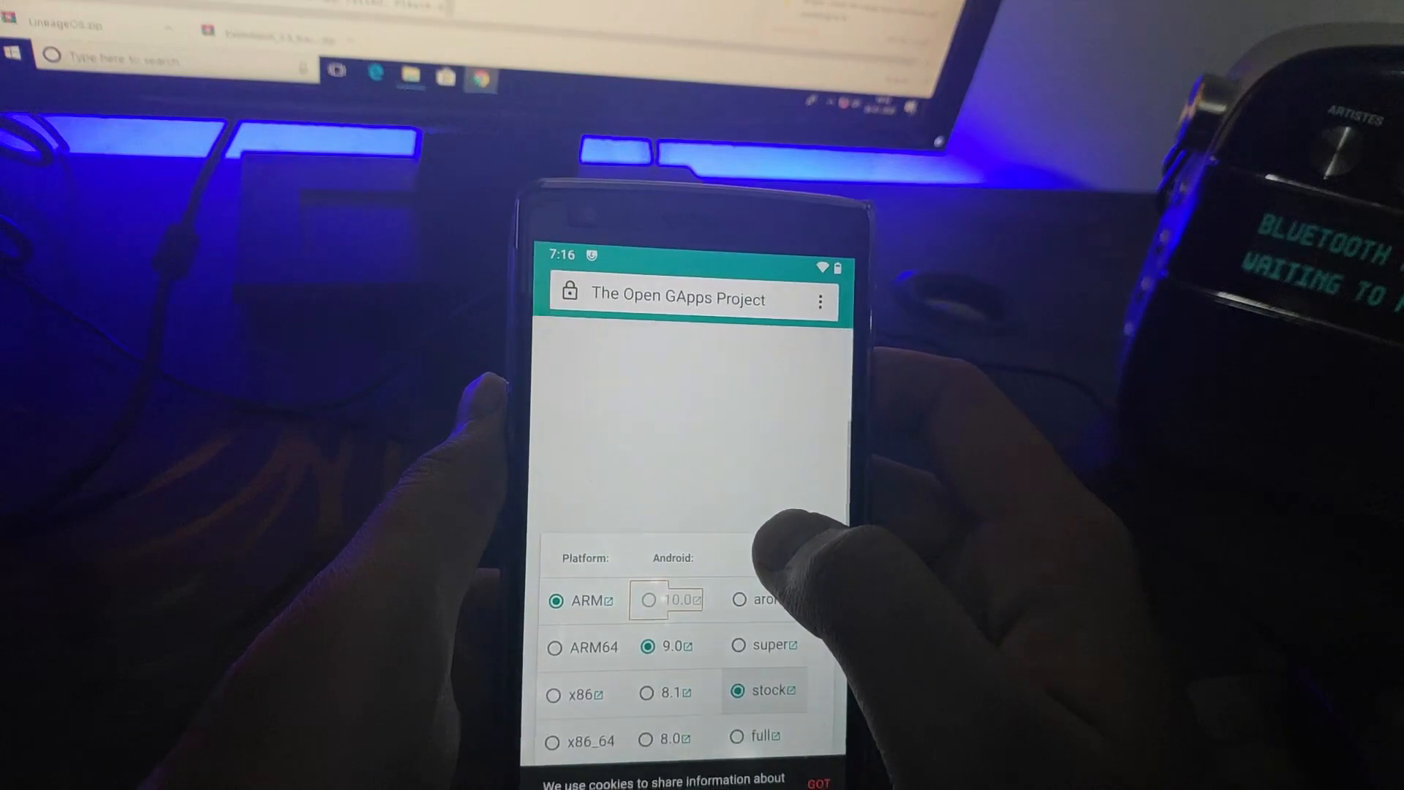